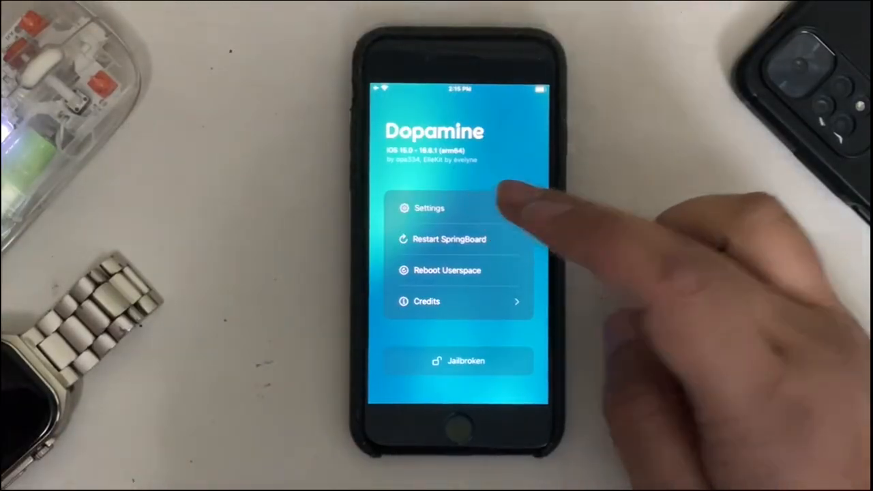
- Leave the jailbroken Dopamine app, then wake the phone at the lock screen and unlock it
{"action": "left_click", "coordinate": [429, 209]}
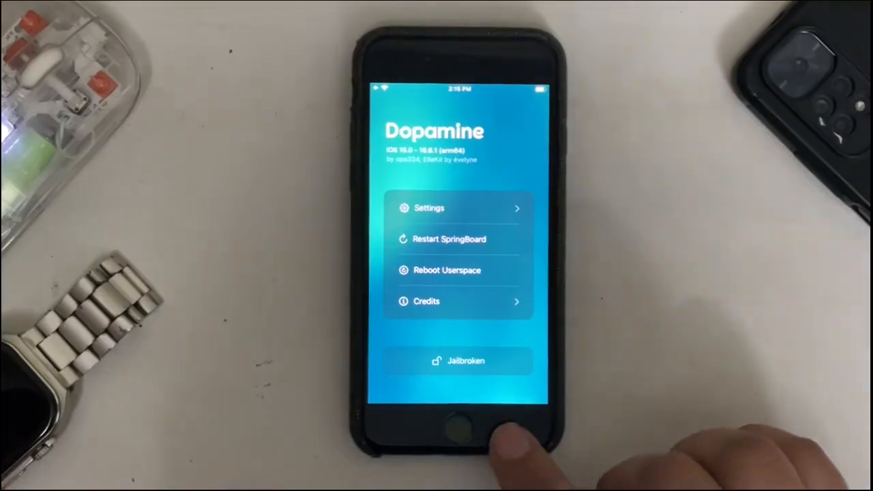
{"action": "left_click", "coordinate": [459, 427]}
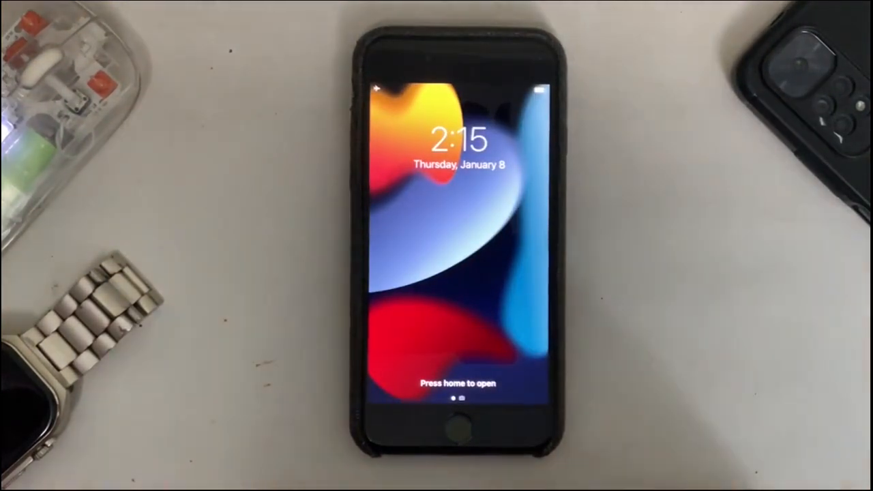
{"action": "left_click", "coordinate": [457, 430]}
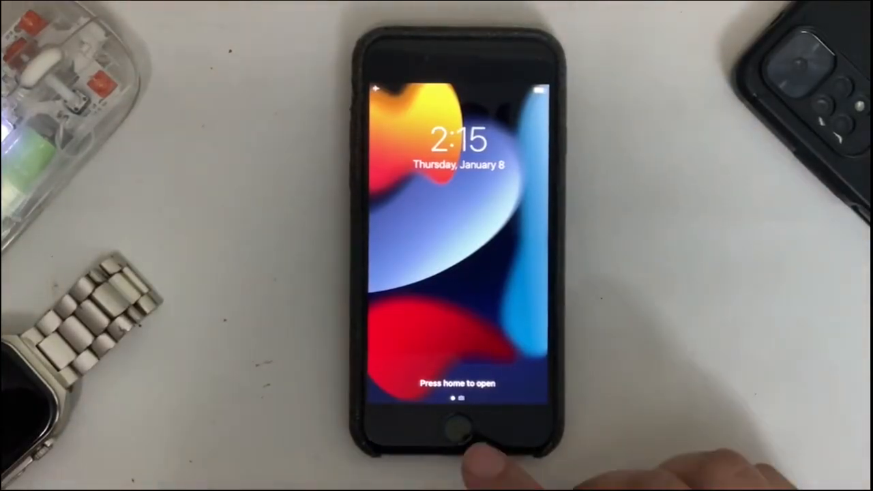
{"action": "left_click", "coordinate": [457, 426]}
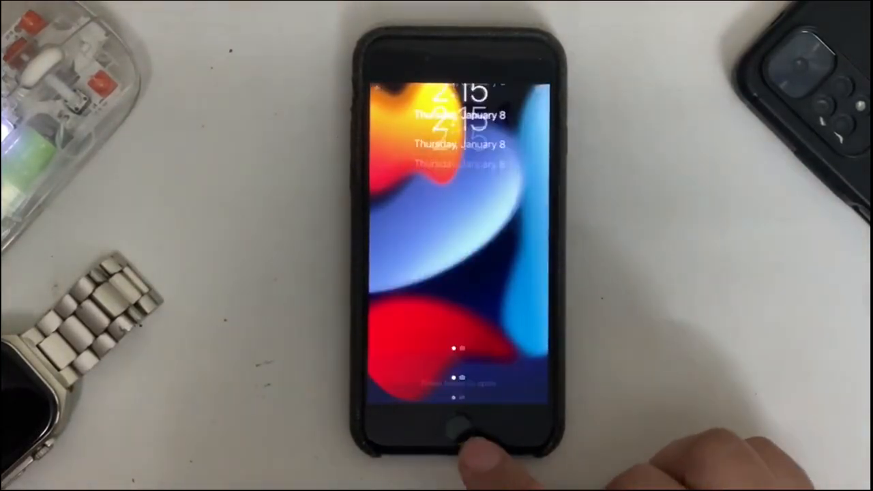
- Toggle Custom Boot Logo on in Dopamine, tap Select Image and answer the photo-access prompt
{"action": "left_click", "coordinate": [460, 423]}
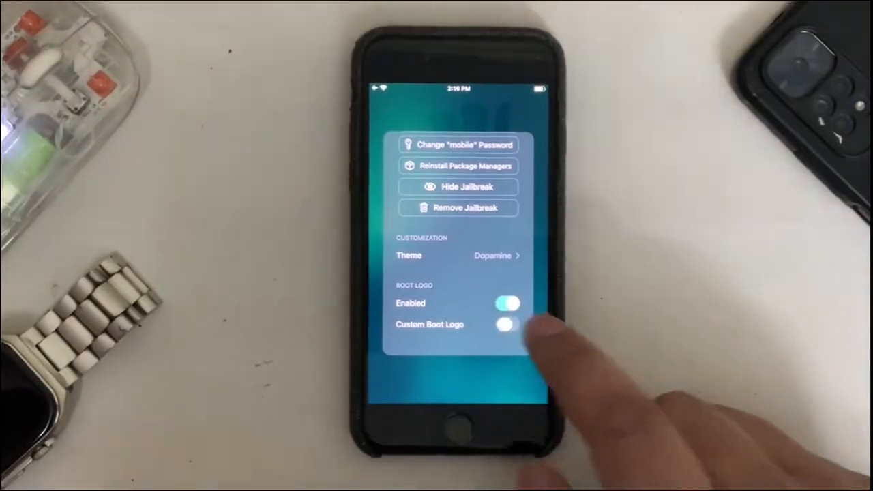
{"action": "left_click", "coordinate": [508, 324]}
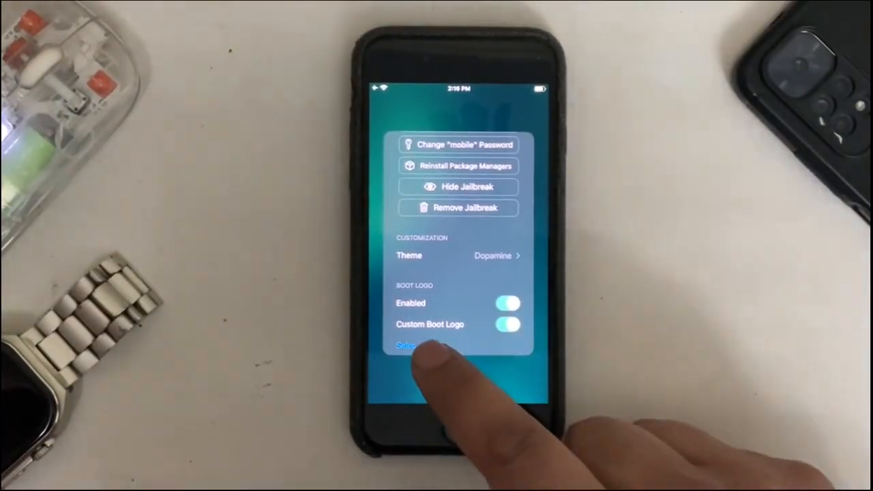
{"action": "left_click", "coordinate": [406, 346]}
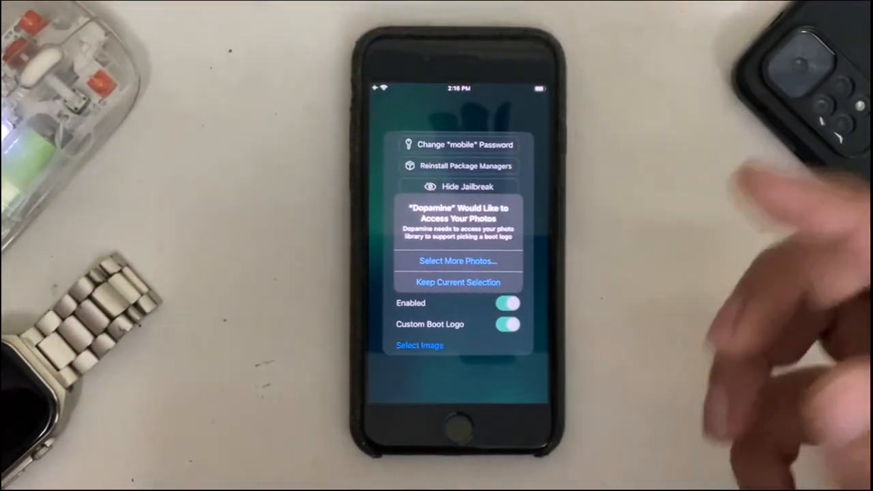
{"action": "left_click", "coordinate": [507, 324]}
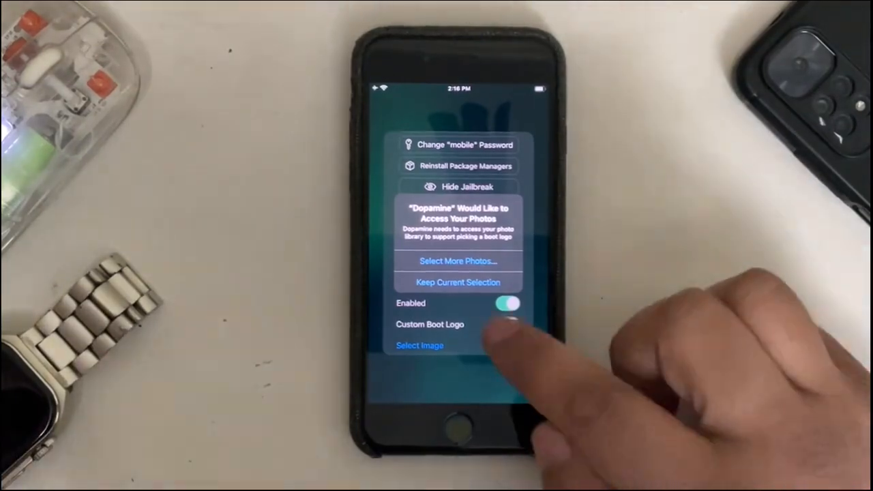
{"action": "left_click", "coordinate": [458, 282]}
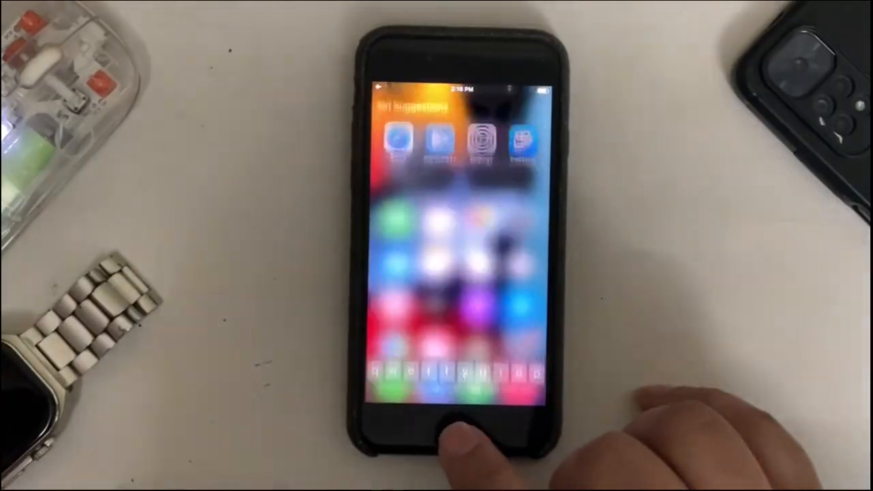
- Return home, then scroll the roothide/Bootstrap repo page in Edge down to its file list
{"action": "left_click", "coordinate": [458, 427]}
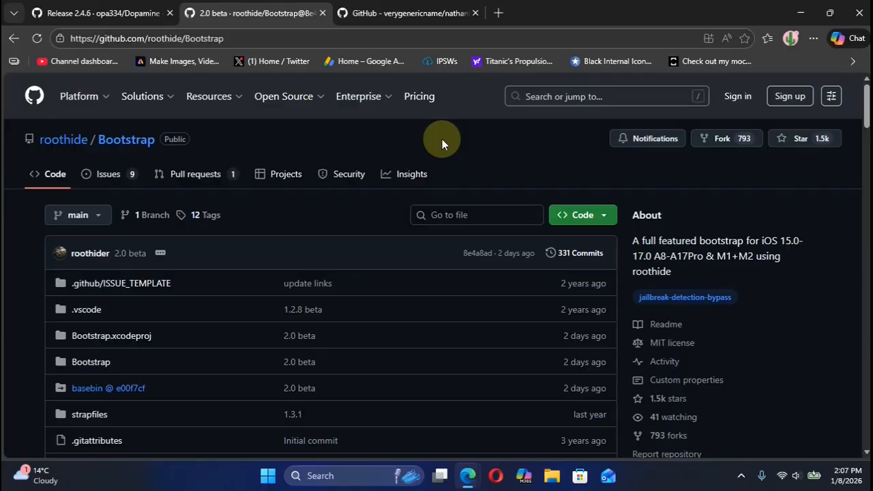
{"action": "mouse_move", "coordinate": [511, 141]}
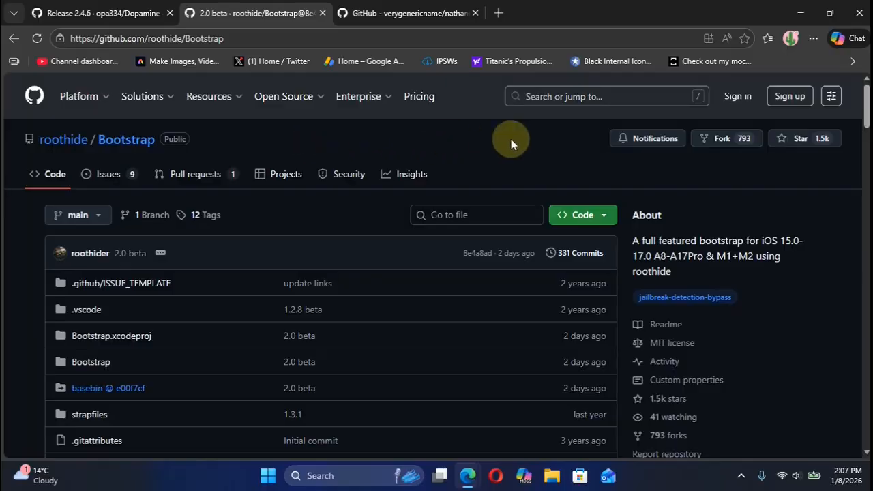
{"action": "scroll", "scroll_direction": "down", "scroll_amount": 3}
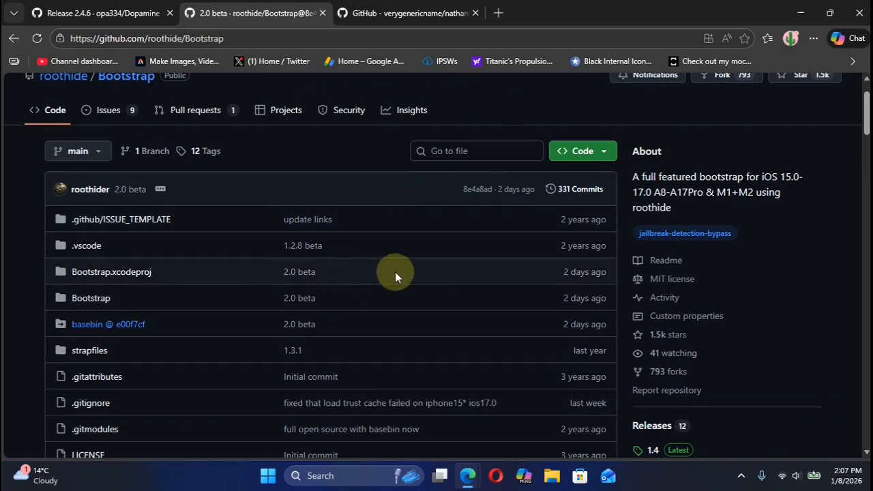
{"action": "mouse_move", "coordinate": [322, 277]}
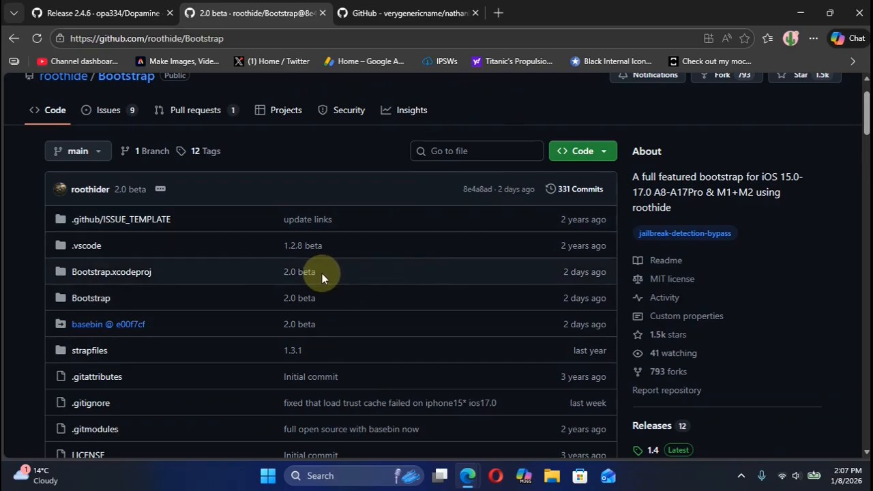
{"action": "mouse_move", "coordinate": [201, 298]}
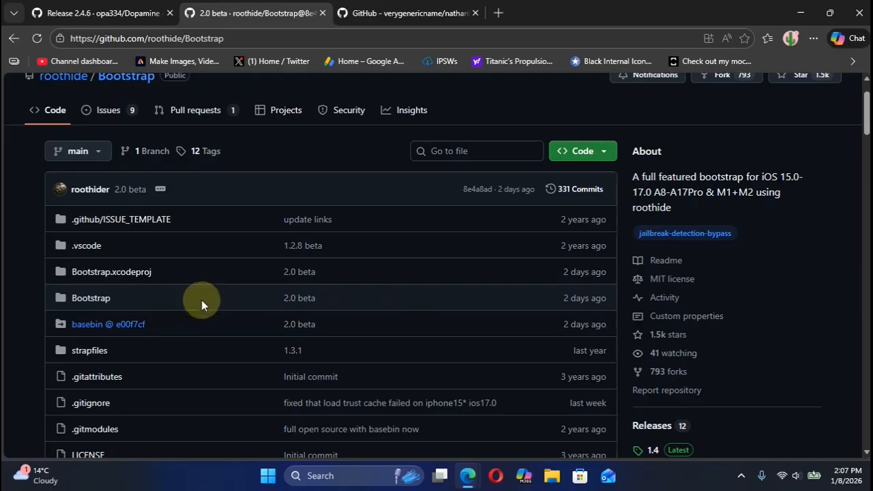
{"action": "mouse_move", "coordinate": [795, 312]}
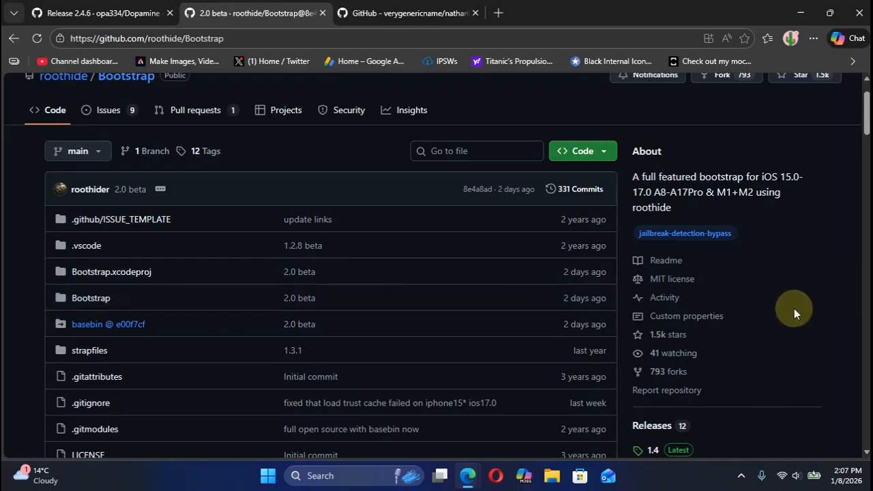
{"action": "scroll", "scroll_direction": "down", "scroll_amount": 3}
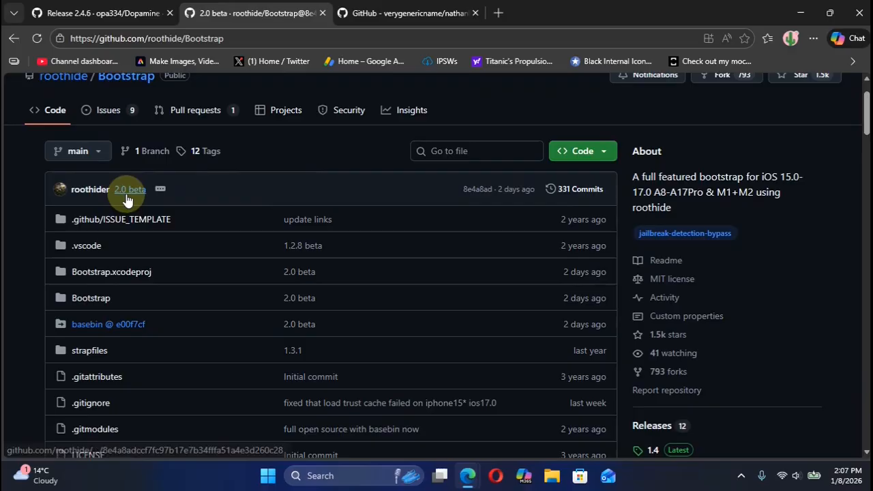
- Open the 2.0 beta commit details and scroll to the README's iOS 15.0-17.0 support notes
{"action": "left_click", "coordinate": [130, 189]}
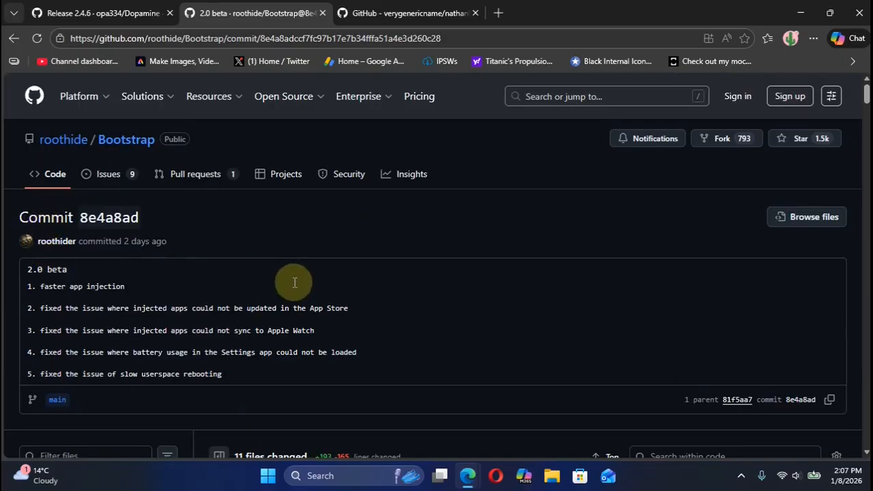
{"action": "scroll", "scroll_direction": "down", "scroll_amount": 3}
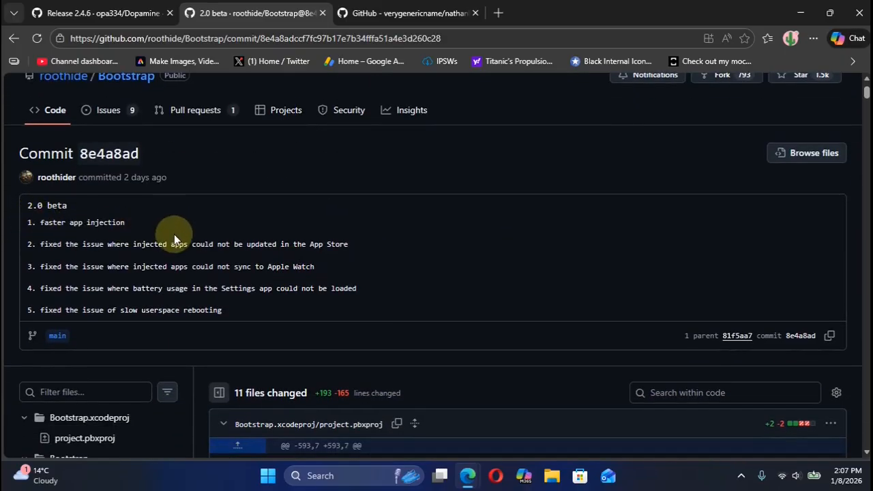
{"action": "mouse_move", "coordinate": [184, 265]}
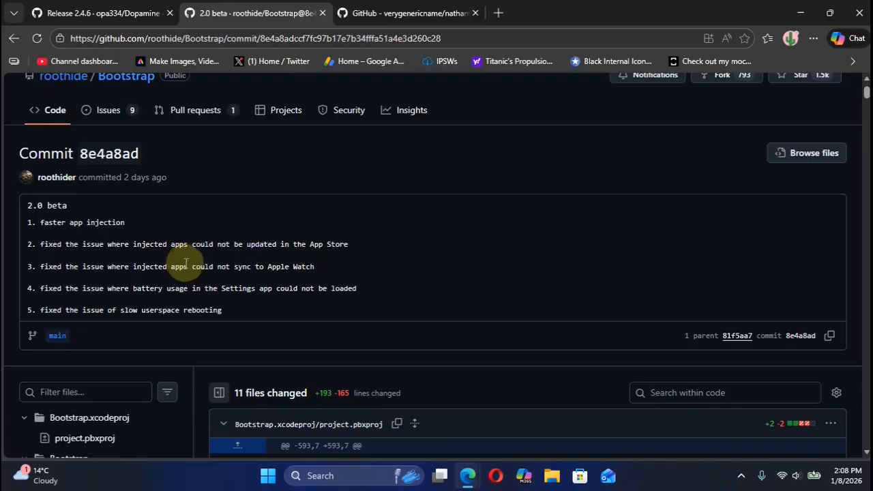
{"action": "mouse_move", "coordinate": [422, 247]}
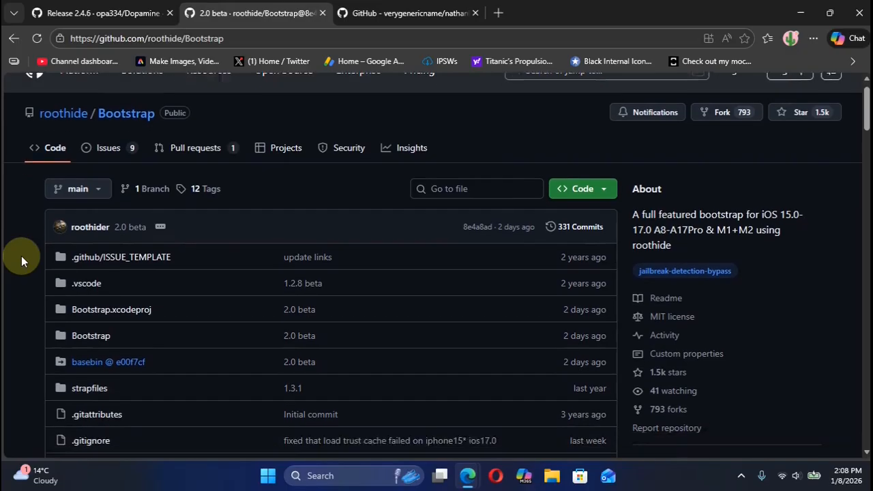
{"action": "scroll", "scroll_direction": "down", "scroll_amount": 3}
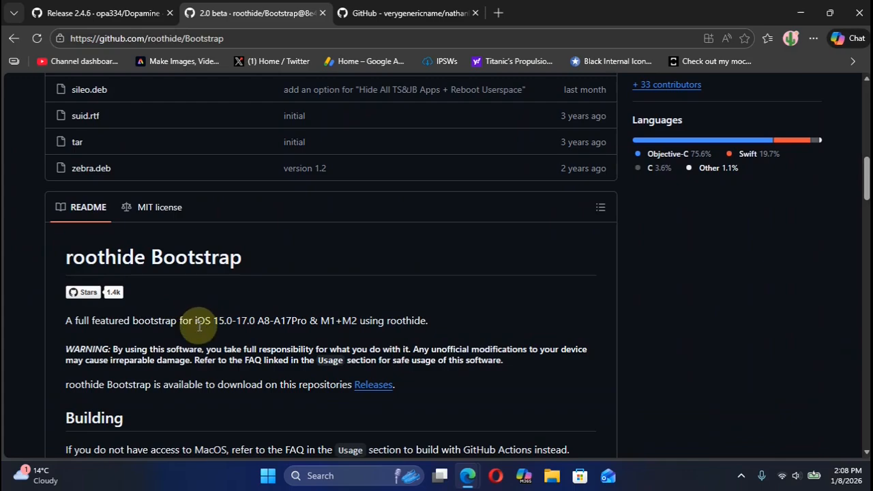
{"action": "mouse_move", "coordinate": [295, 298]}
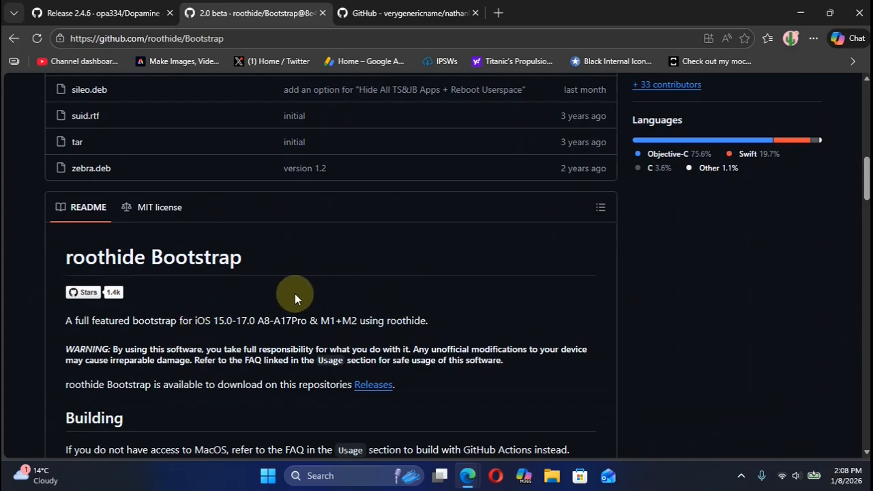
{"action": "mouse_move", "coordinate": [267, 320]}
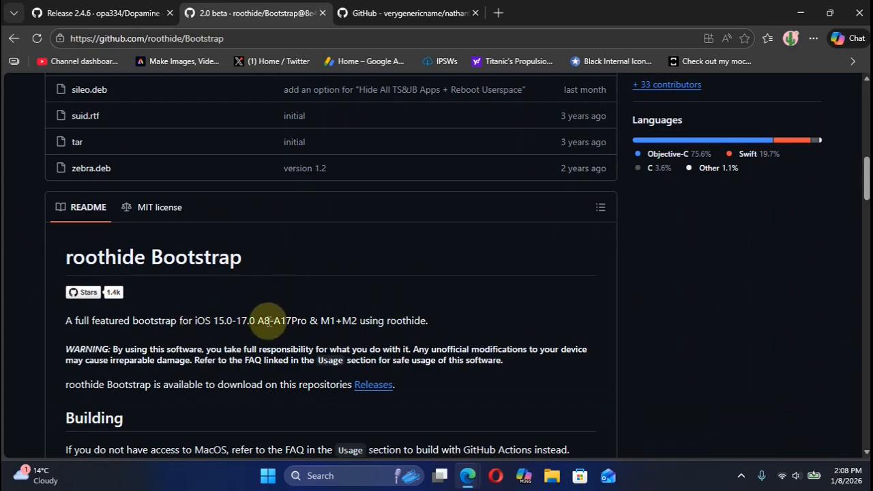
{"action": "mouse_move", "coordinate": [245, 326]}
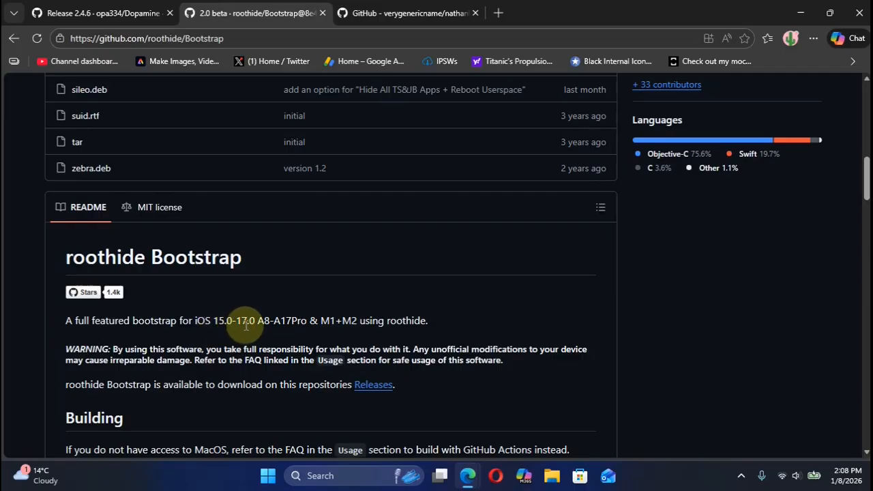
{"action": "mouse_move", "coordinate": [457, 293]}
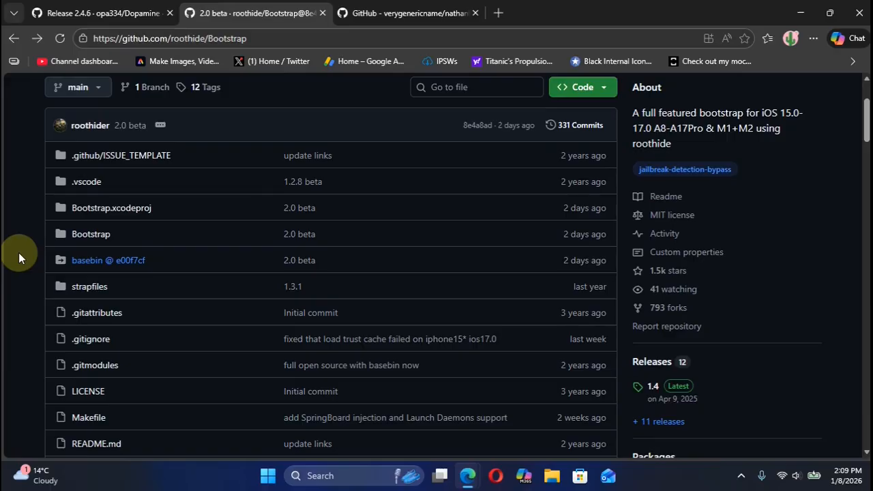
- Review the nathanlr semi-jailbreak repo tab, then return to the roothide/Bootstrap tab
{"action": "left_click", "coordinate": [410, 12]}
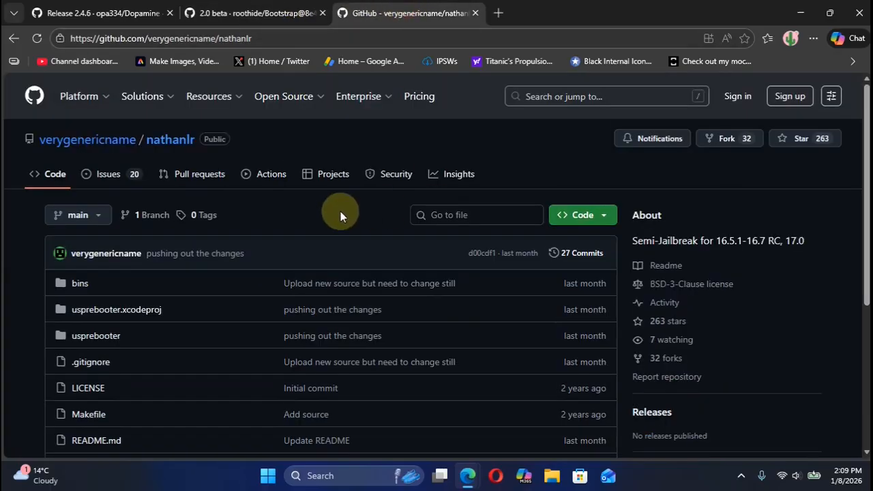
{"action": "mouse_move", "coordinate": [779, 277]}
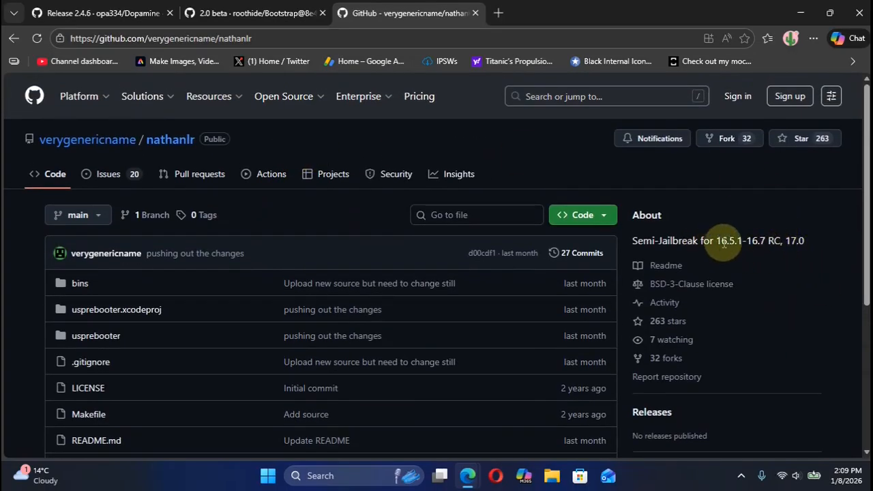
{"action": "mouse_move", "coordinate": [783, 266]}
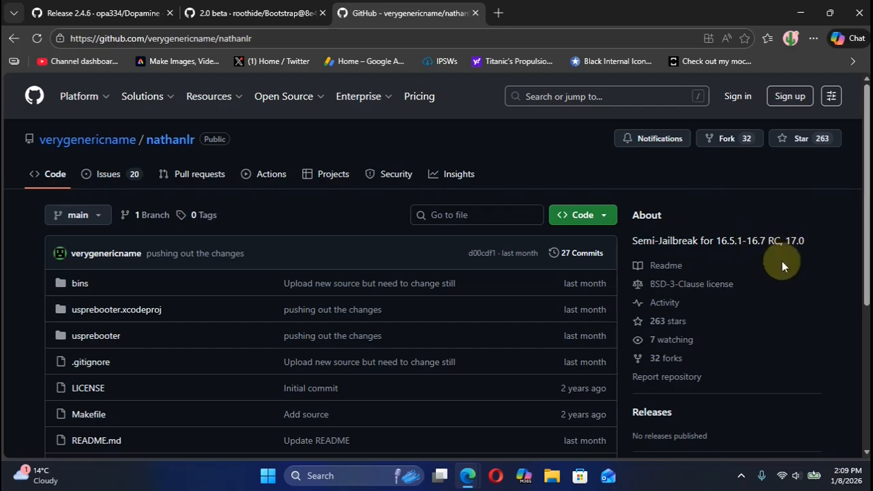
{"action": "left_click", "coordinate": [256, 13]}
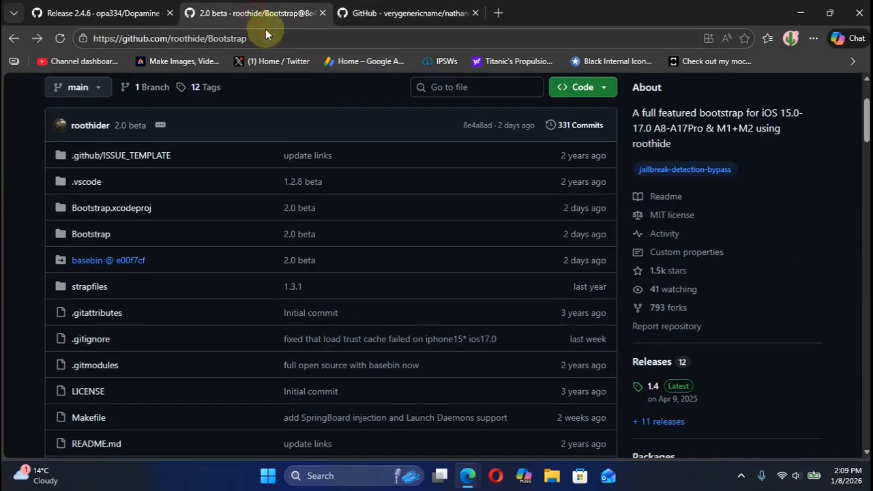
{"action": "scroll", "scroll_direction": "up", "scroll_amount": 3}
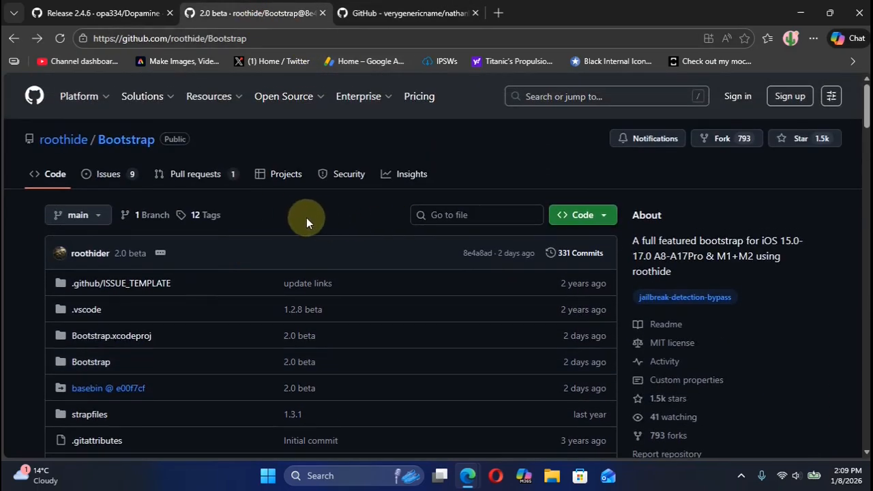
{"action": "scroll", "scroll_direction": "down", "scroll_amount": 3}
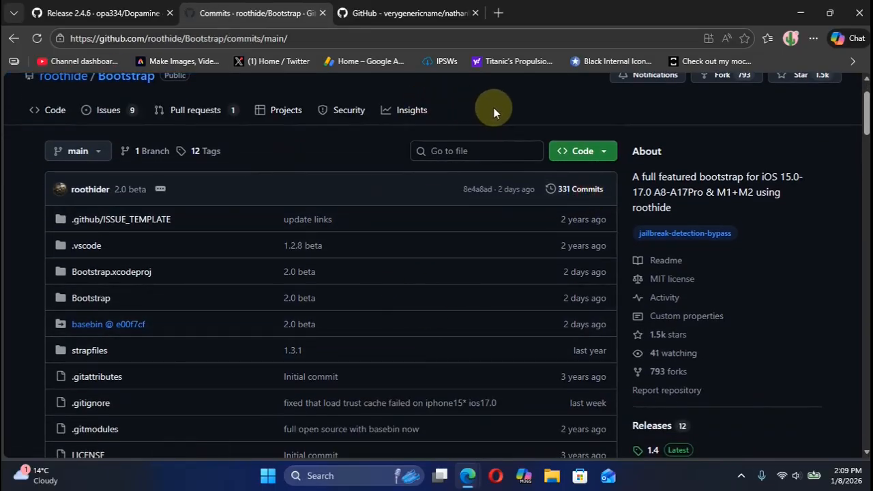
- Open Bootstrap's commit history and scroll through recent commits led by the 2.0 beta
{"action": "left_click", "coordinate": [573, 189]}
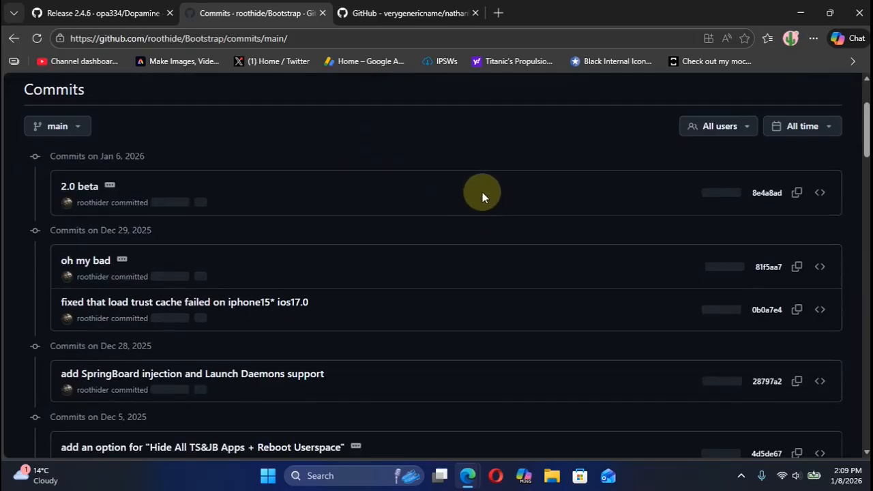
{"action": "scroll", "scroll_direction": "down", "scroll_amount": 3}
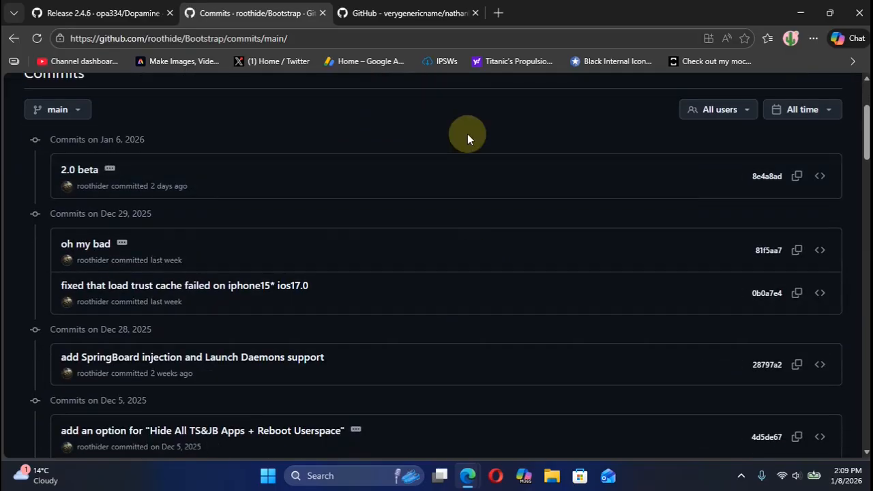
{"action": "scroll", "scroll_direction": "down", "scroll_amount": 3}
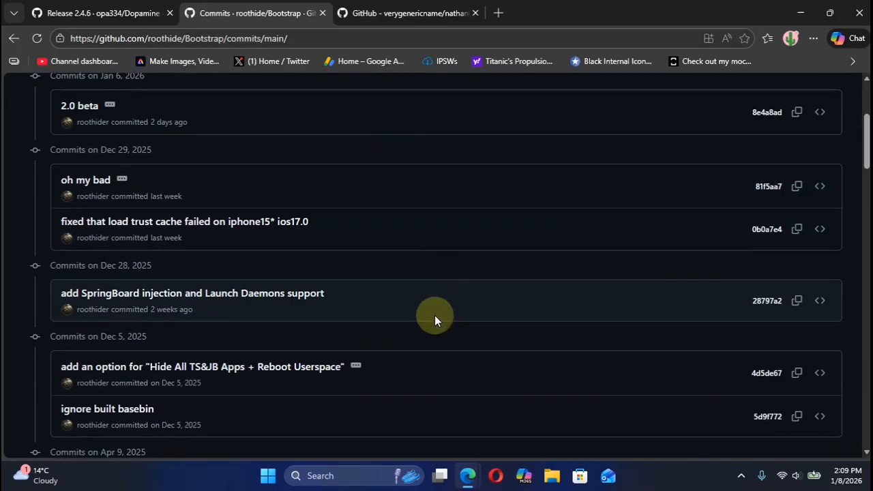
{"action": "mouse_move", "coordinate": [17, 293]}
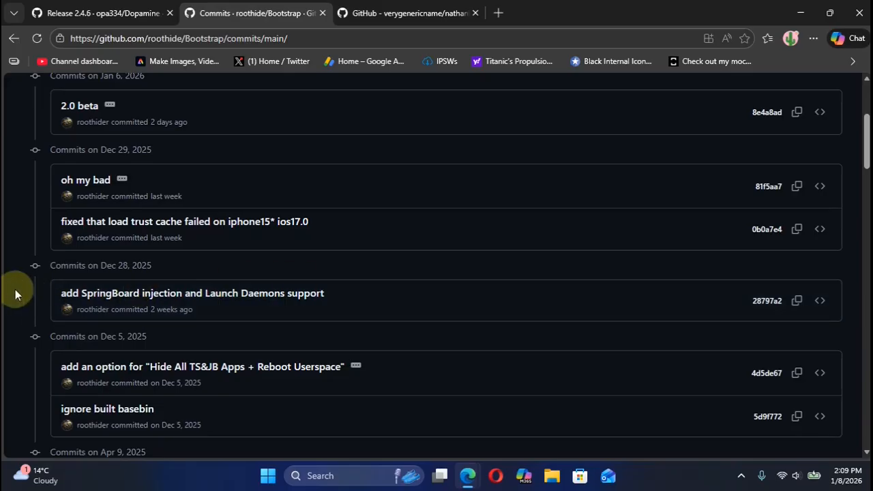
{"action": "mouse_move", "coordinate": [158, 300]}
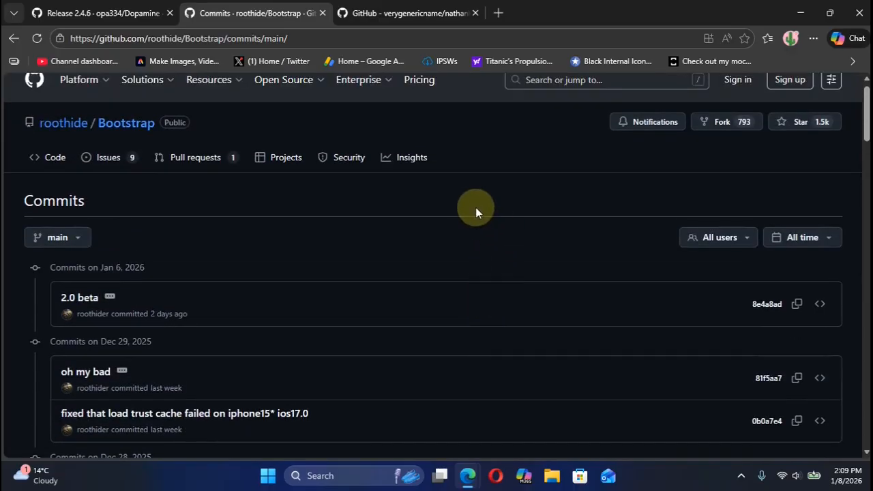
{"action": "mouse_move", "coordinate": [458, 198]}
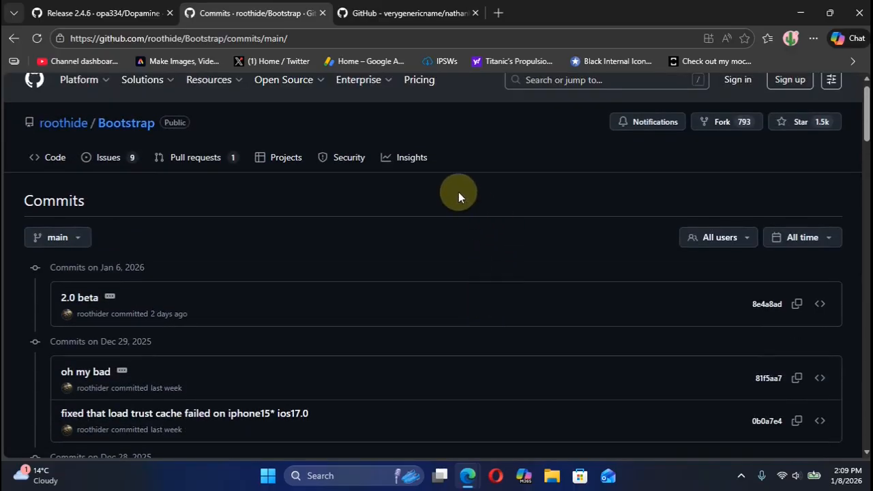
{"action": "mouse_move", "coordinate": [441, 198]}
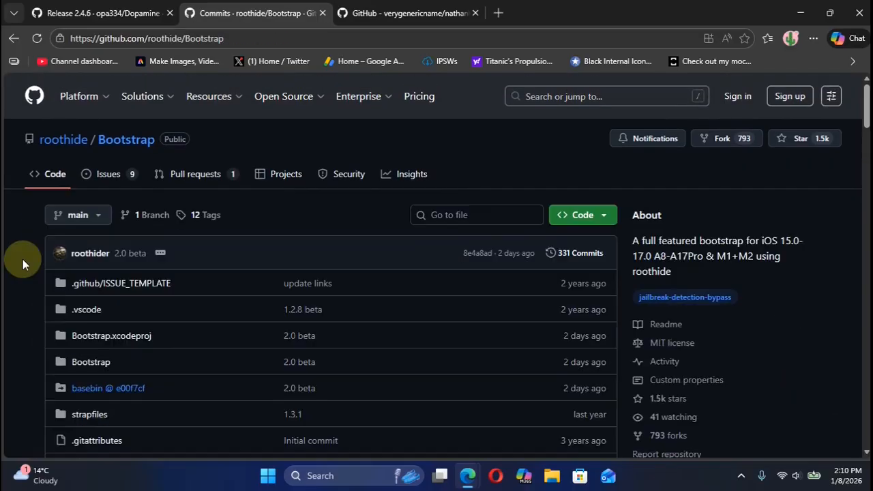
- Scroll the repository README down to its Usage and Develop tweaks sections
{"action": "scroll", "scroll_direction": "down", "scroll_amount": 3}
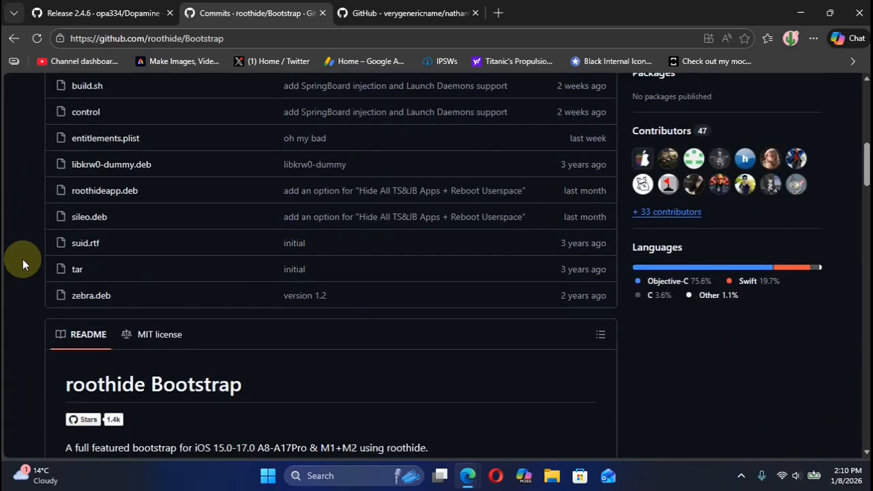
{"action": "scroll", "scroll_direction": "down", "scroll_amount": 3}
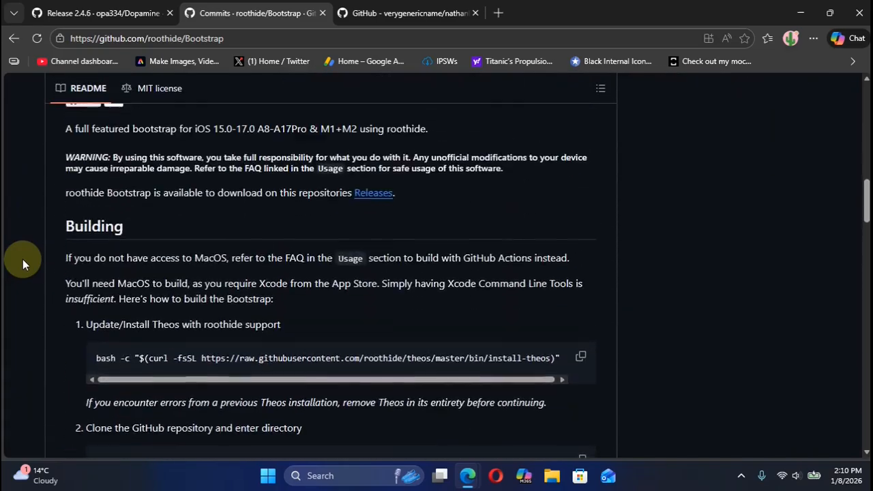
{"action": "scroll", "scroll_direction": "down", "scroll_amount": 3}
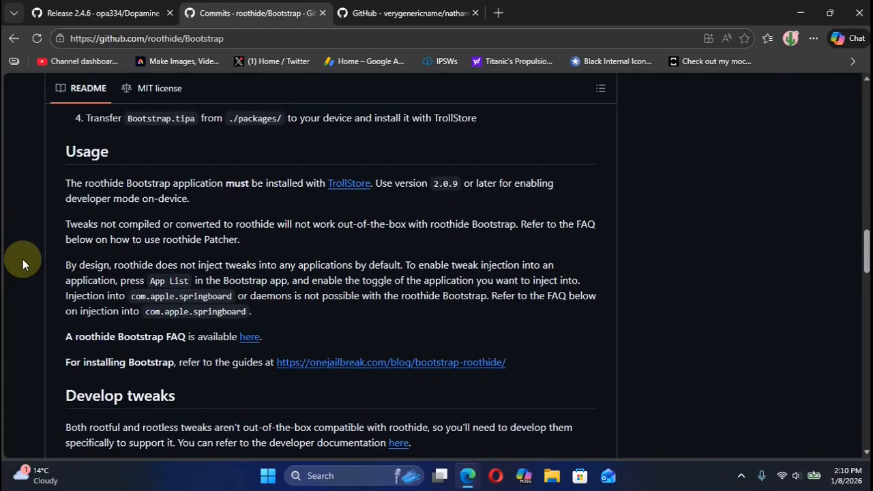
{"action": "scroll", "scroll_direction": "down", "scroll_amount": 3}
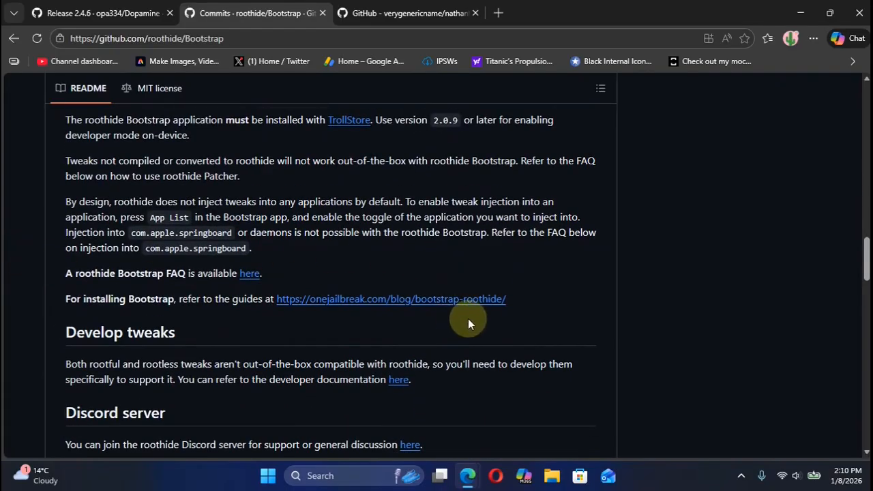
{"action": "mouse_move", "coordinate": [673, 270]}
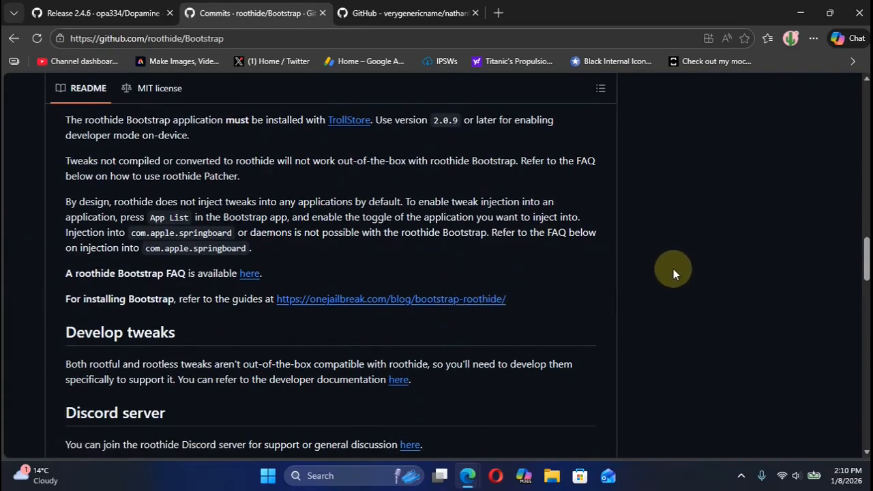